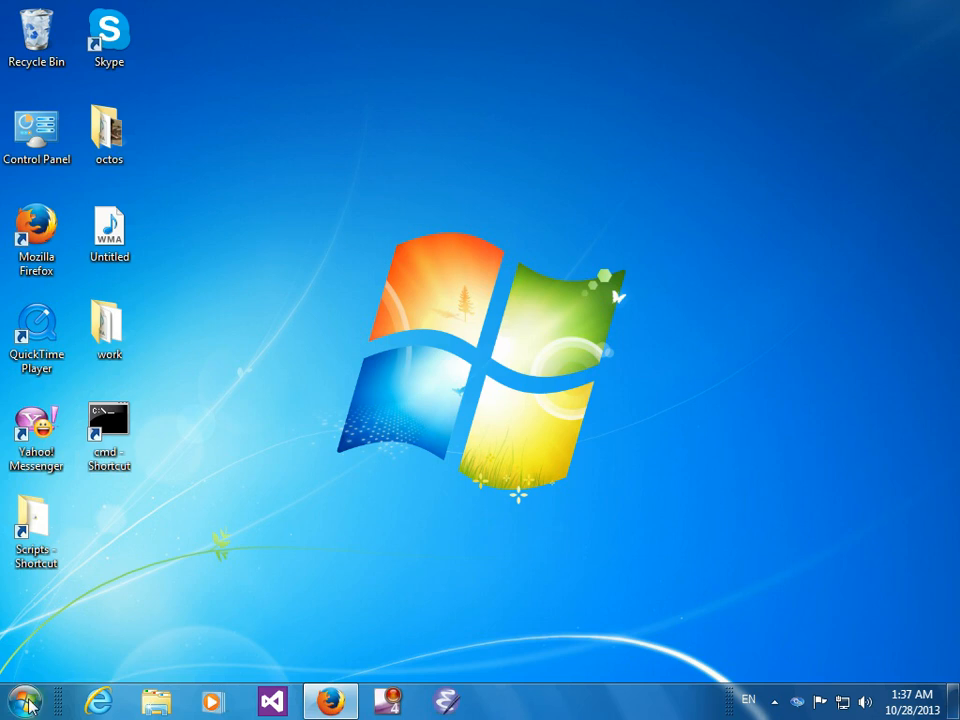
Step: Search the Start menu for 'recog' to find Speech Recognition
{"action": "left_click", "coordinate": [28, 700]}
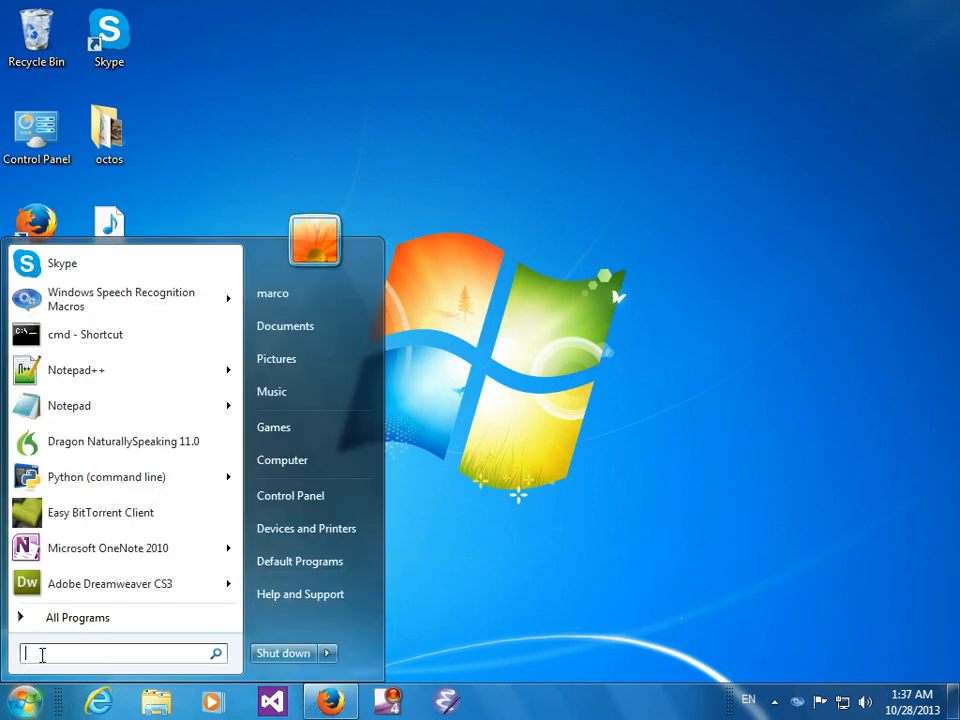
{"action": "type", "text": "recog"}
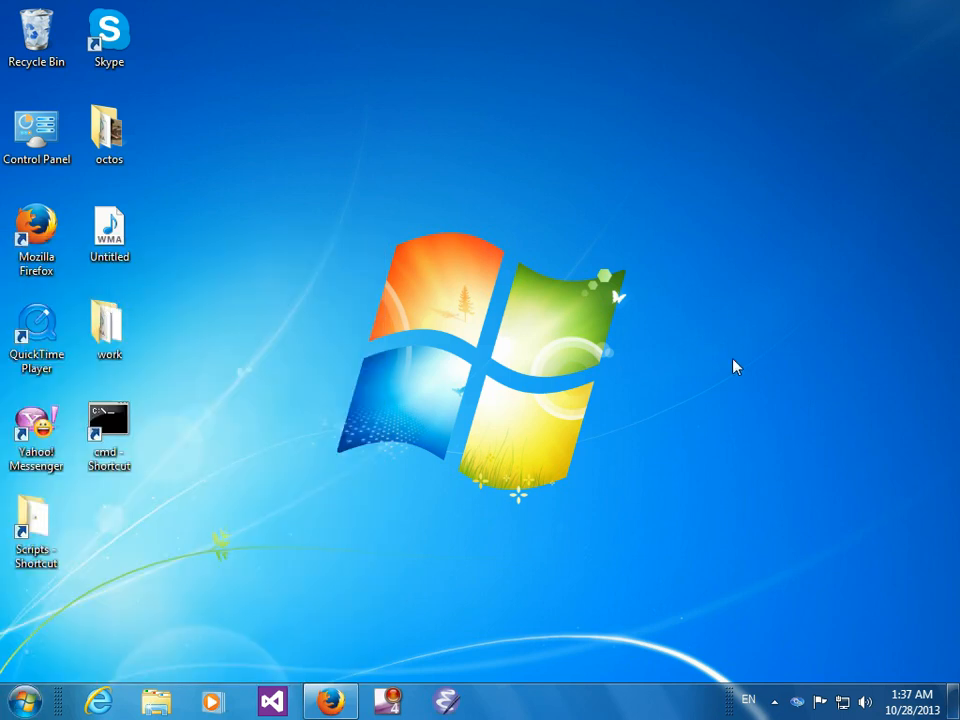
{"action": "mouse_move", "coordinate": [760, 716]}
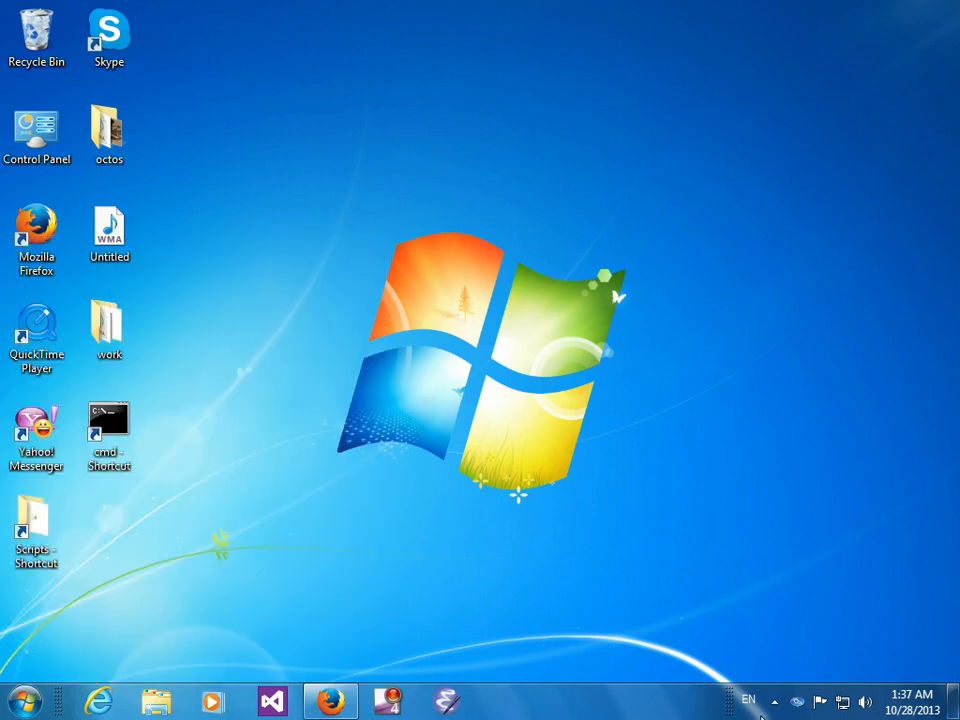
{"action": "mouse_move", "coordinate": [500, 668]}
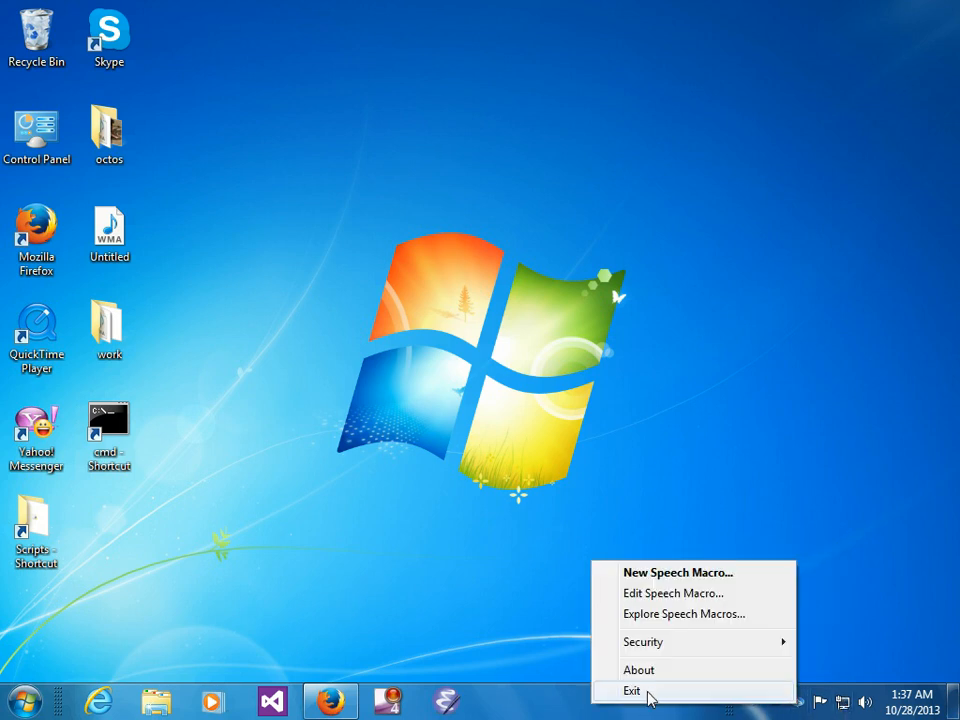
Step: Quit the Speech Macros tool from the Start area
{"action": "left_click", "coordinate": [20, 700]}
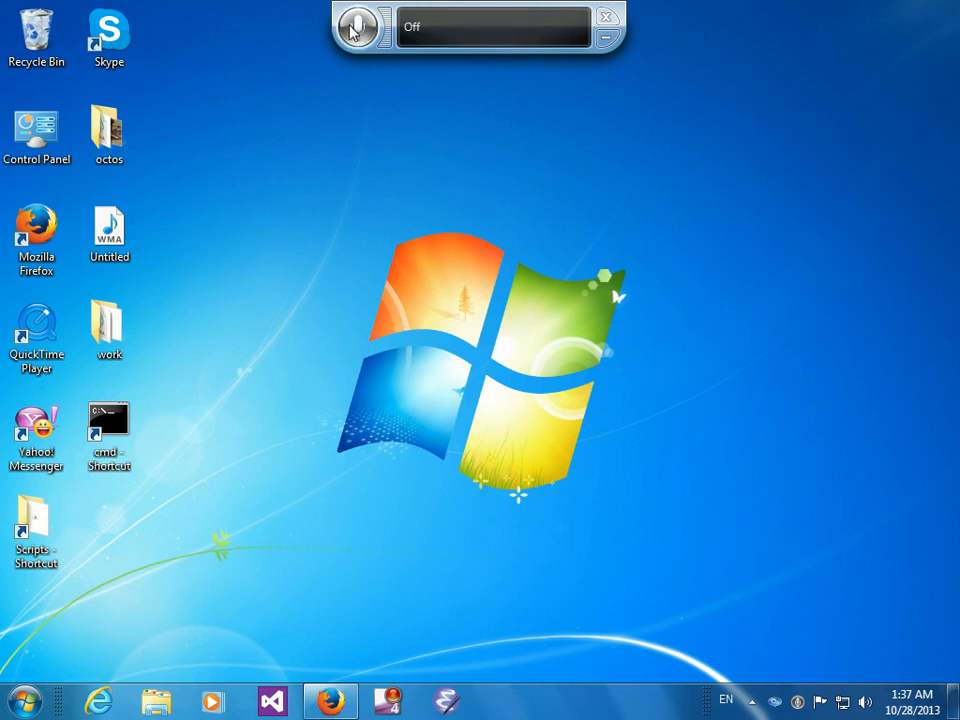
{"action": "mouse_move", "coordinate": [896, 510]}
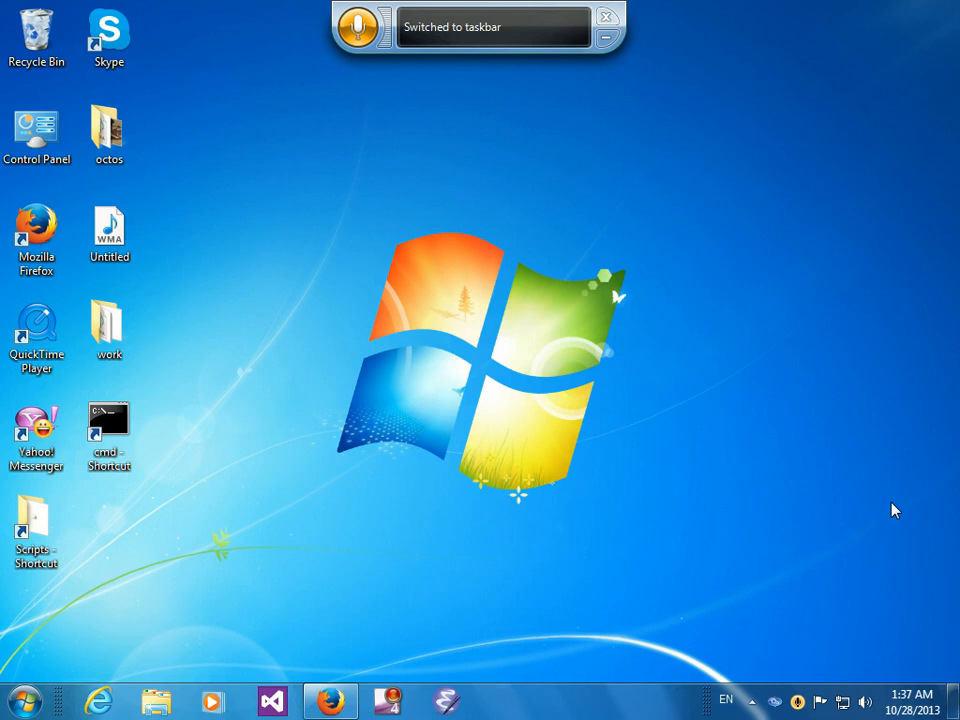
{"action": "mouse_move", "coordinate": [884, 496]}
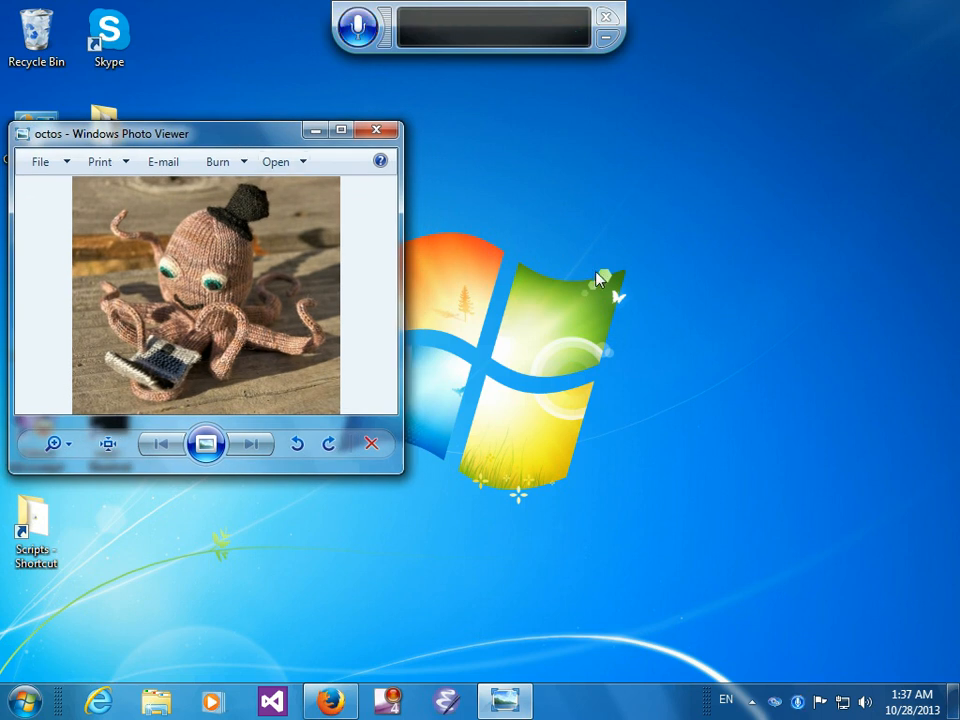
{"action": "type", "text": "octos ready"}
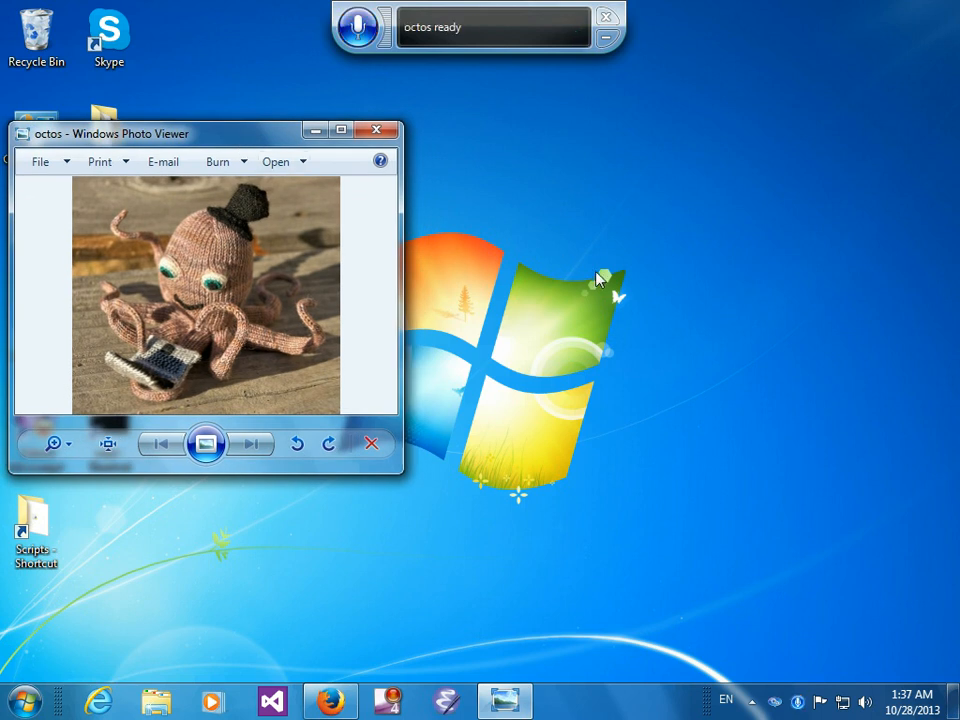
{"action": "left_click", "coordinate": [214, 700]}
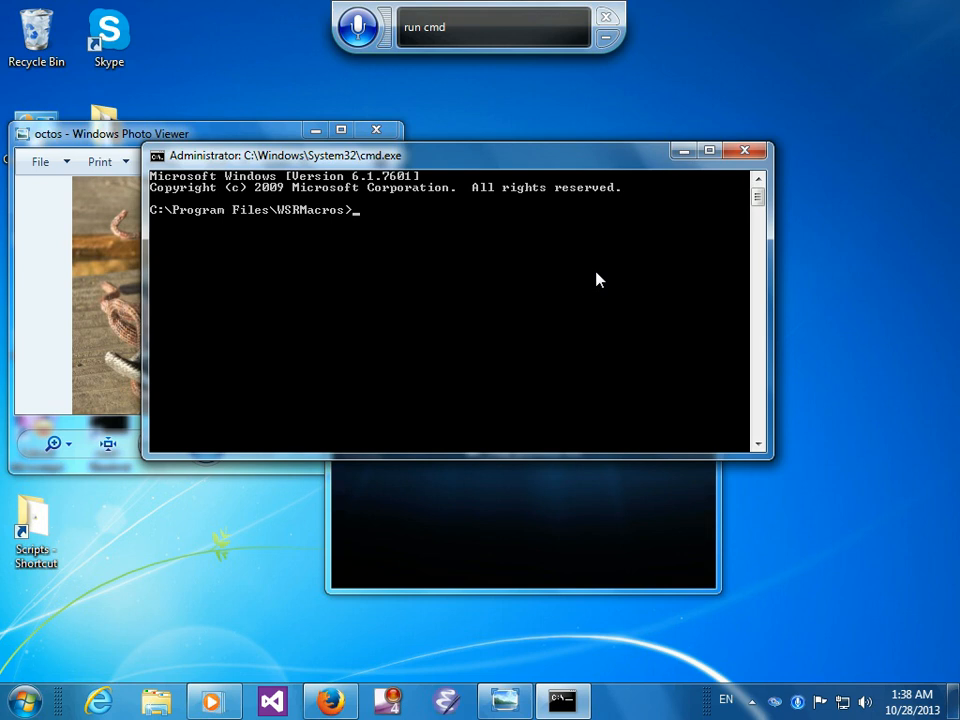
Step: Change directory to C:\Python27\Scripts and list its contents showing django-admin.py
{"action": "type", "text": "cd"}
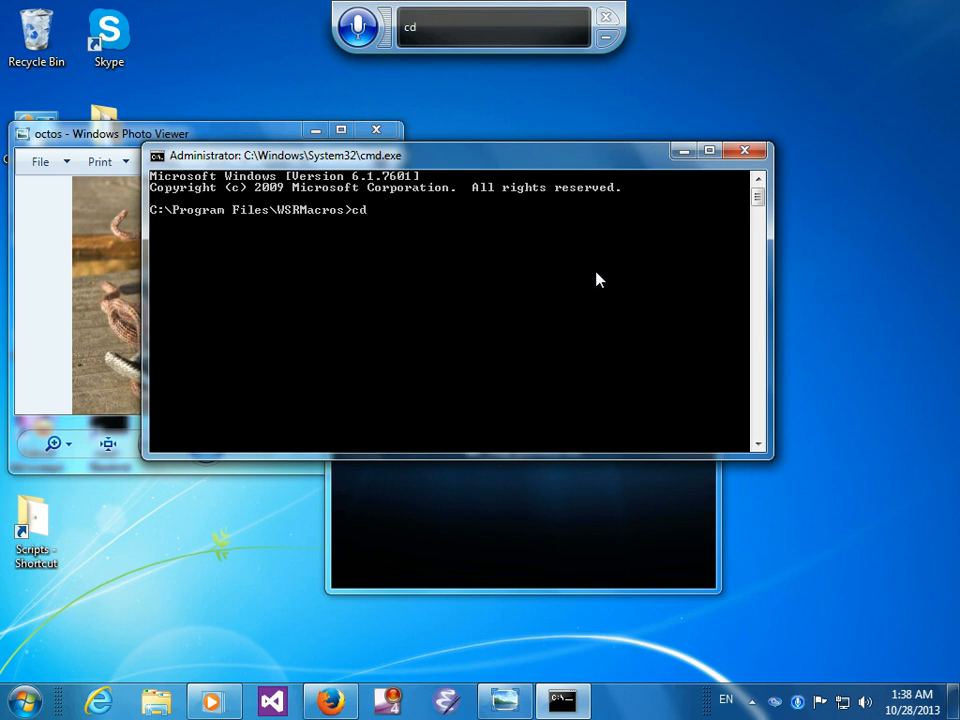
{"action": "type", "text": "C:\\Python27\\Scripts"}
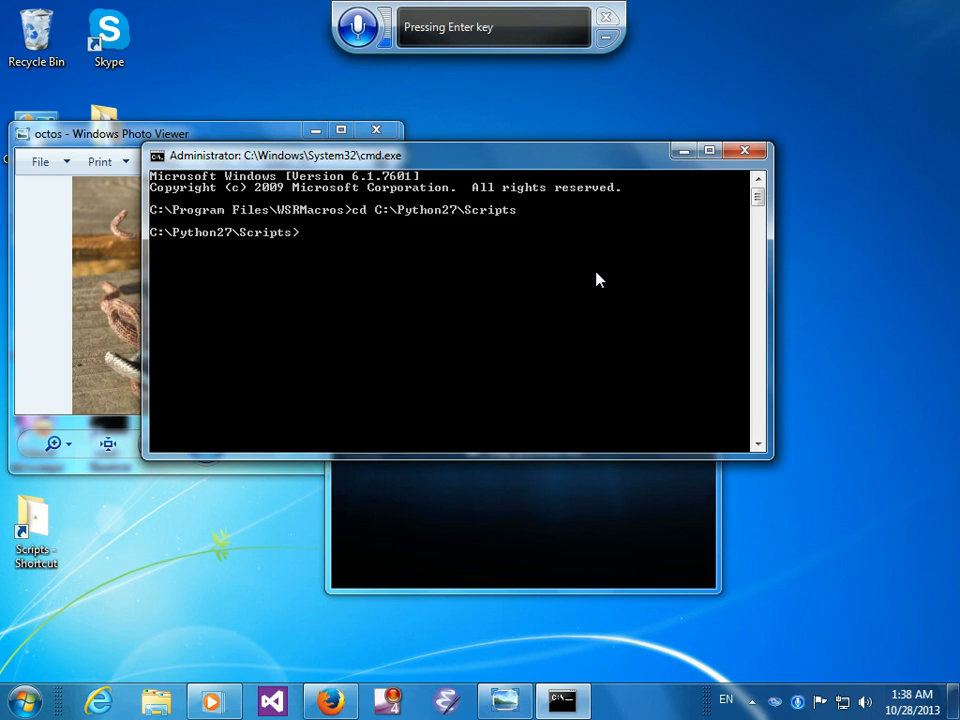
{"action": "type", "text": "dir"}
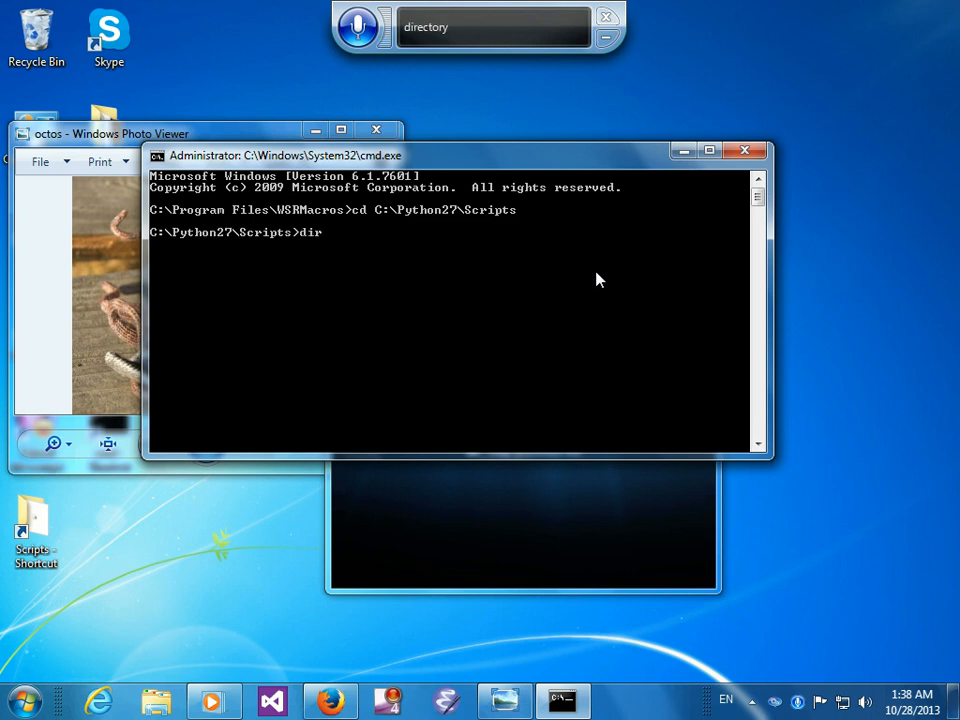
{"action": "key", "text": "enter"}
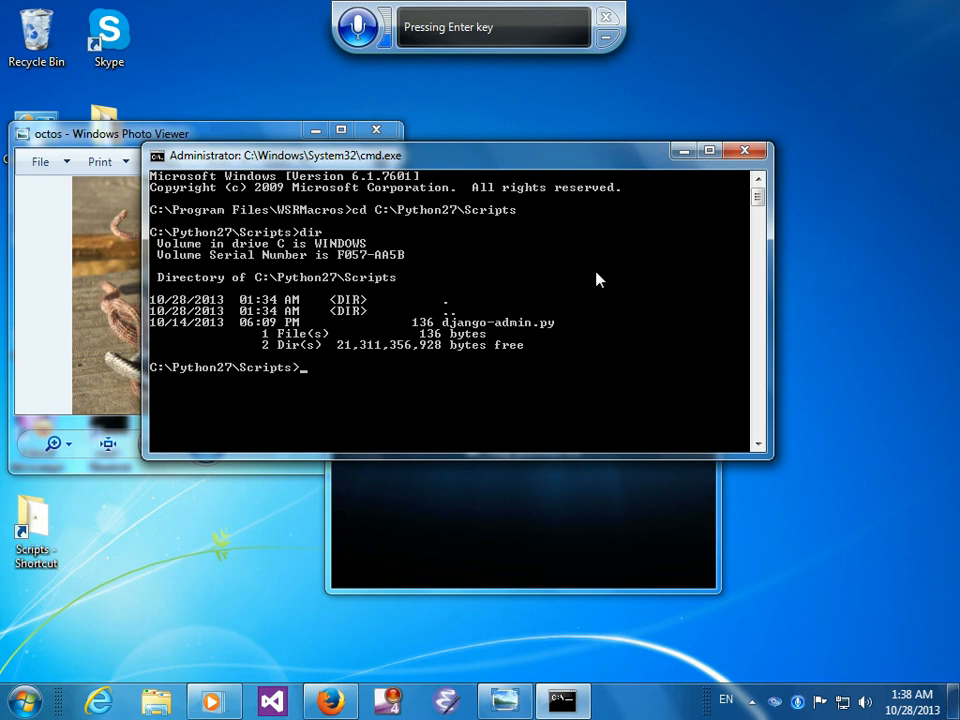
Step: Create the Django project with 'django-admin.py startproject mysite' and list the folder to confirm it
{"action": "type", "text": "django-admin.py startproject"}
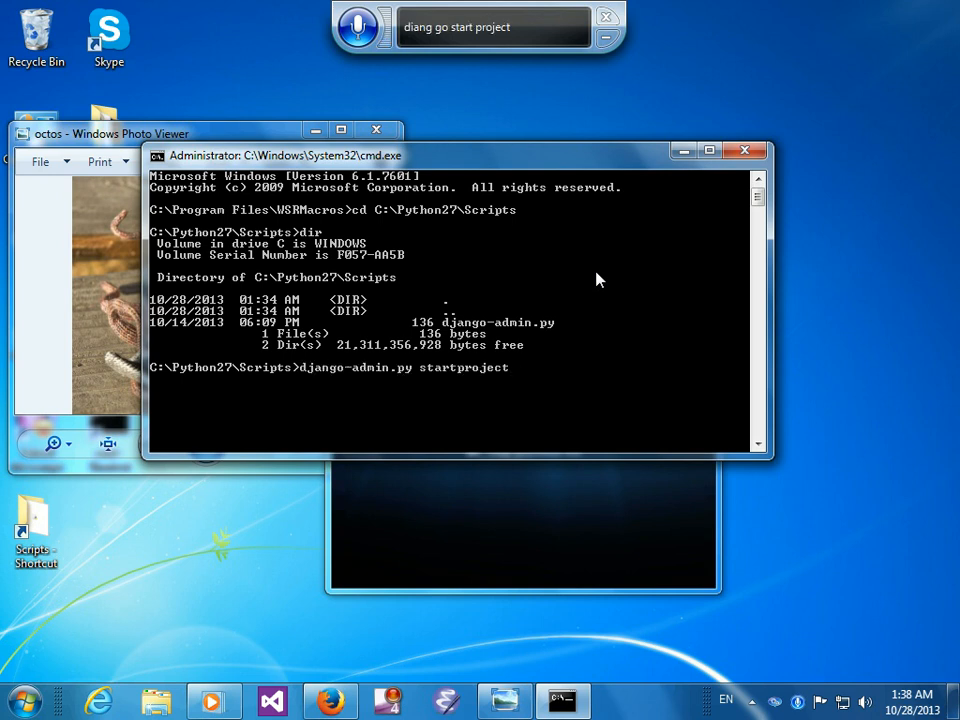
{"action": "type", "text": "mysite"}
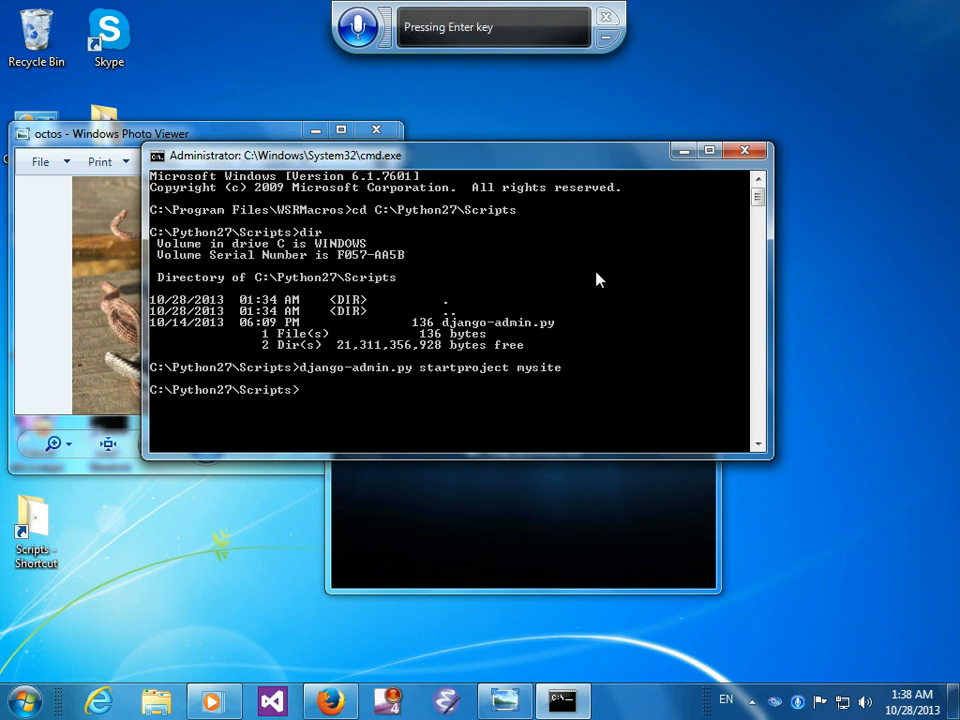
{"action": "type", "text": "dir"}
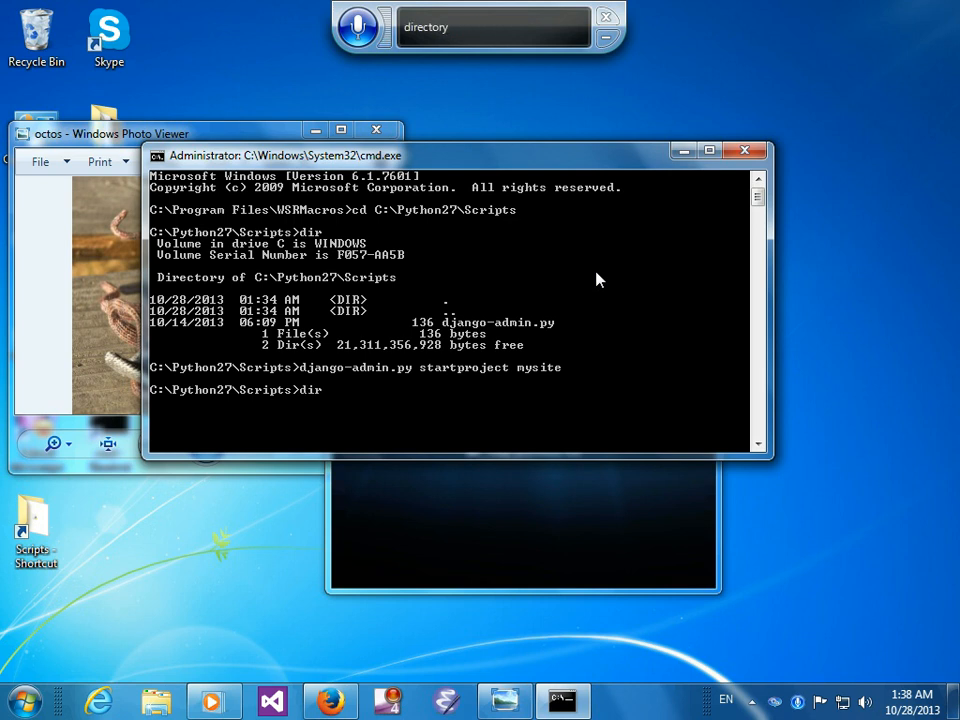
{"action": "key", "text": "enter"}
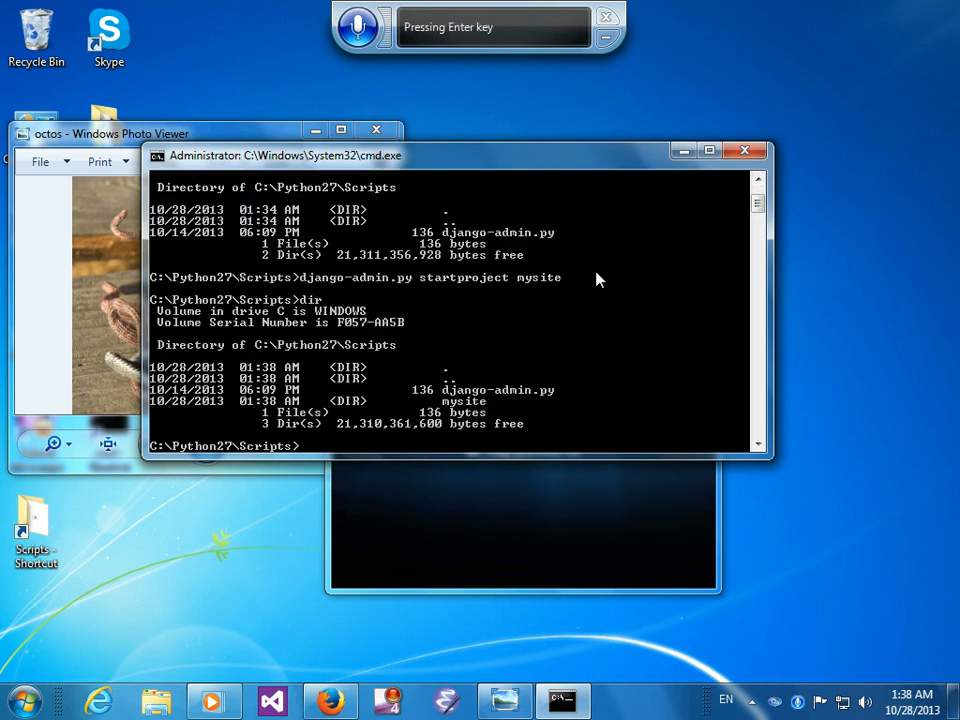
Step: Move into the mysite folder and start the server with 'manage.py runserver'
{"action": "type", "text": "cd"}
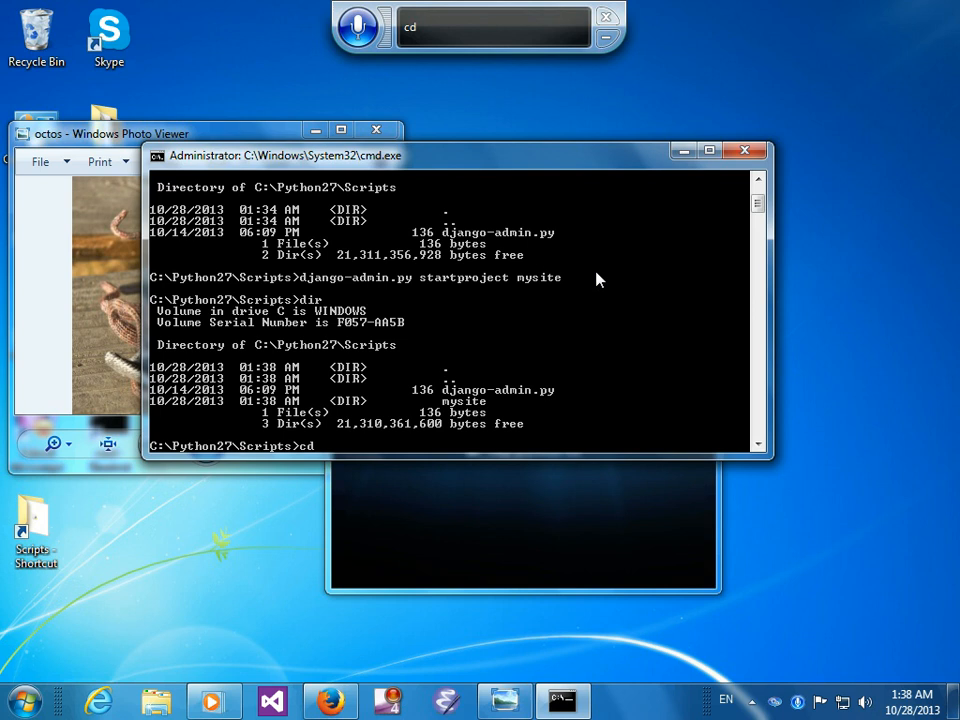
{"action": "type", "text": "mysite"}
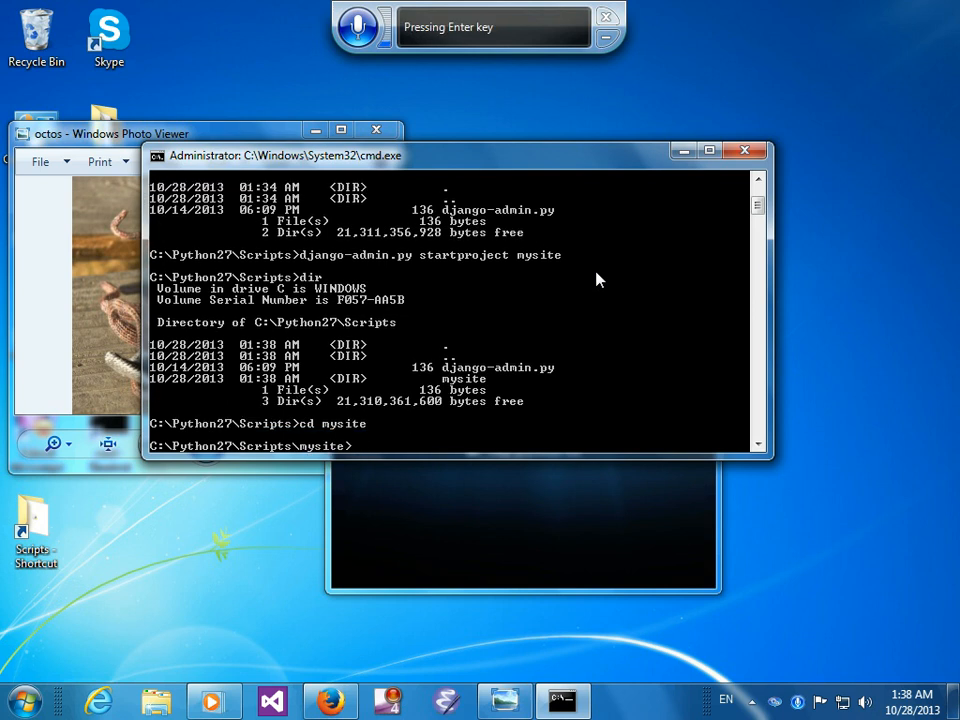
{"action": "type", "text": "manage.py runserver"}
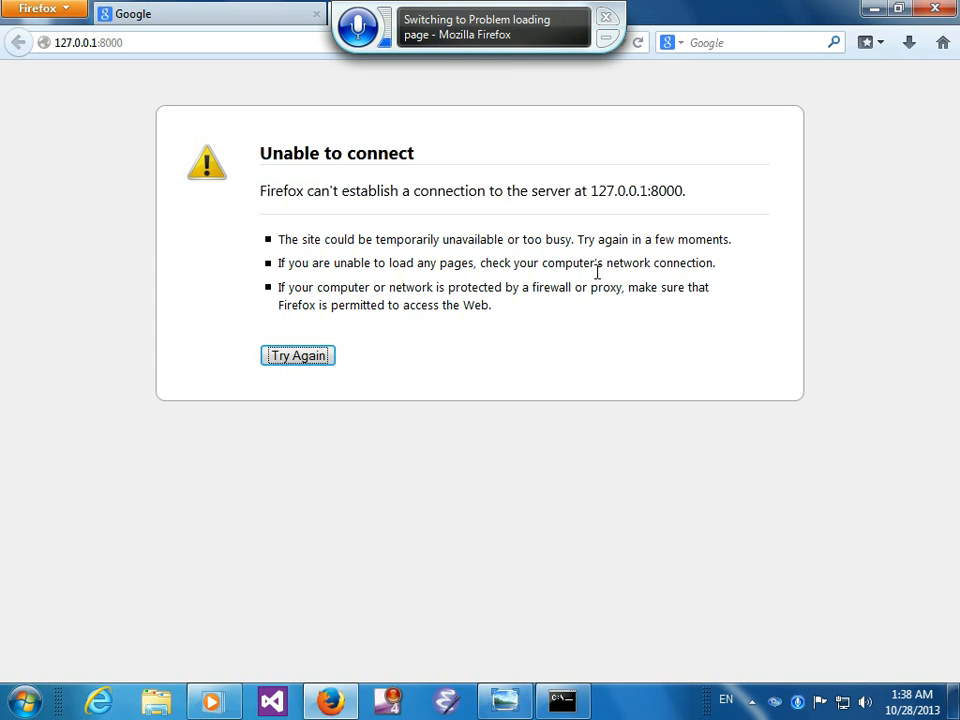
Step: Load 127.0.0.1:8000 in Firefox, which reports Unable to connect
{"action": "left_click", "coordinate": [298, 356]}
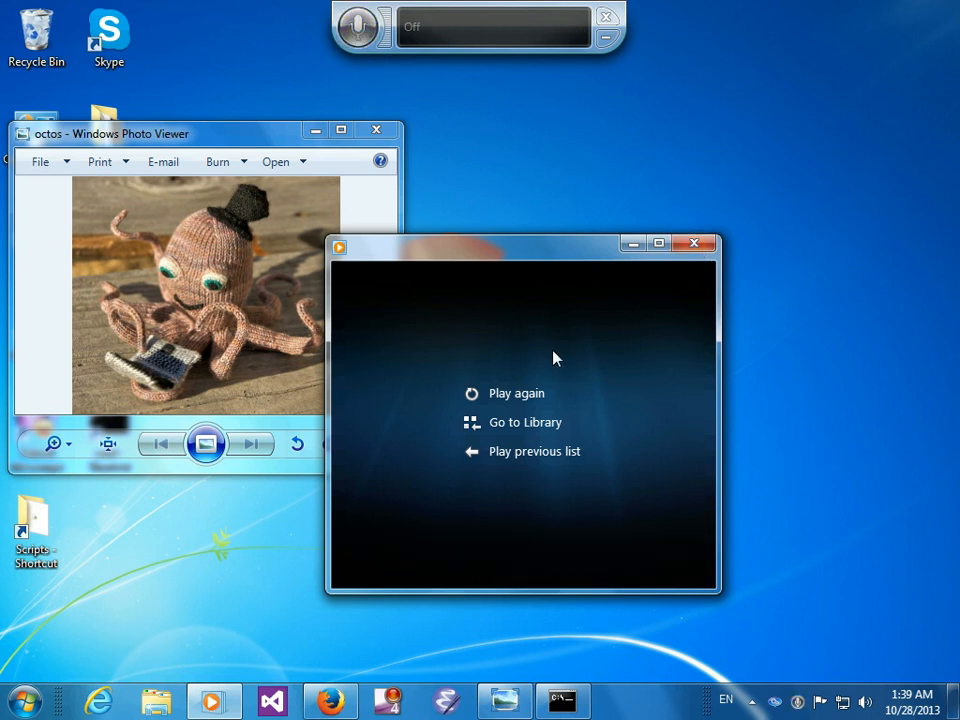
{"action": "mouse_move", "coordinate": [736, 432]}
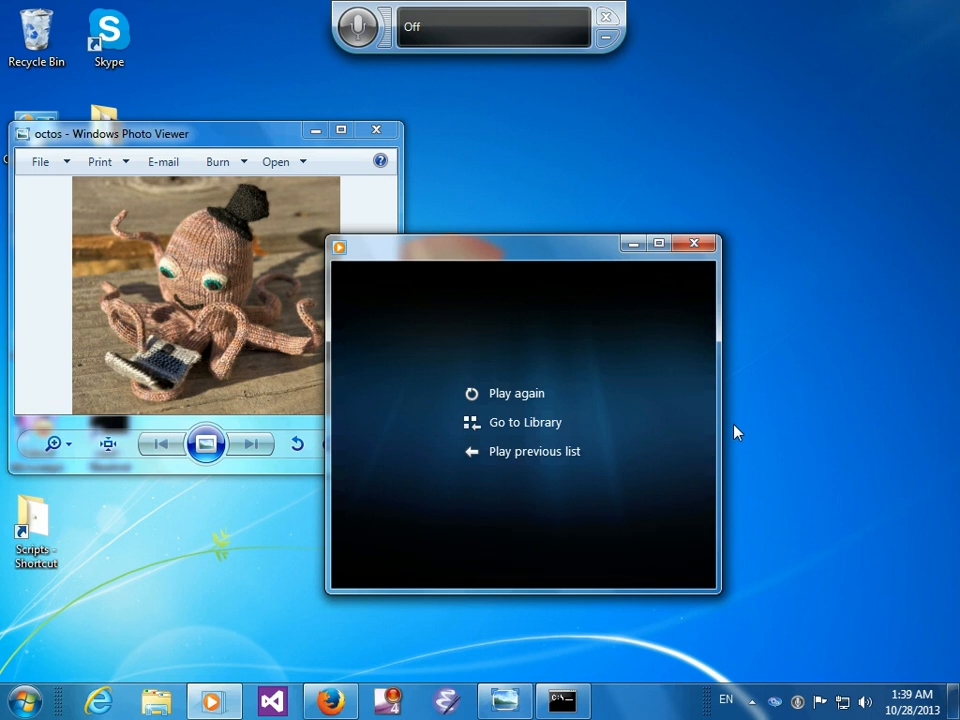